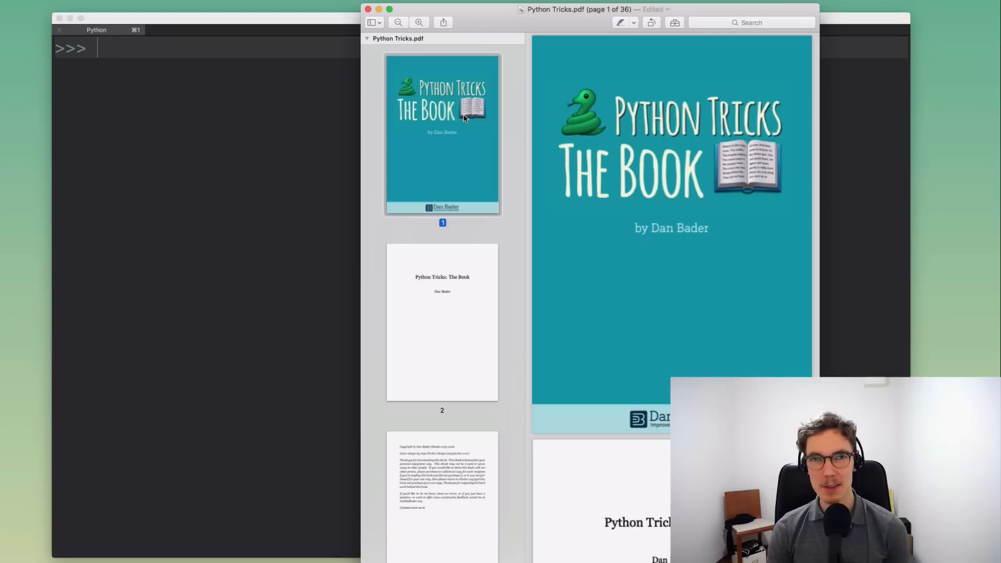
mouse_move(480, 259)
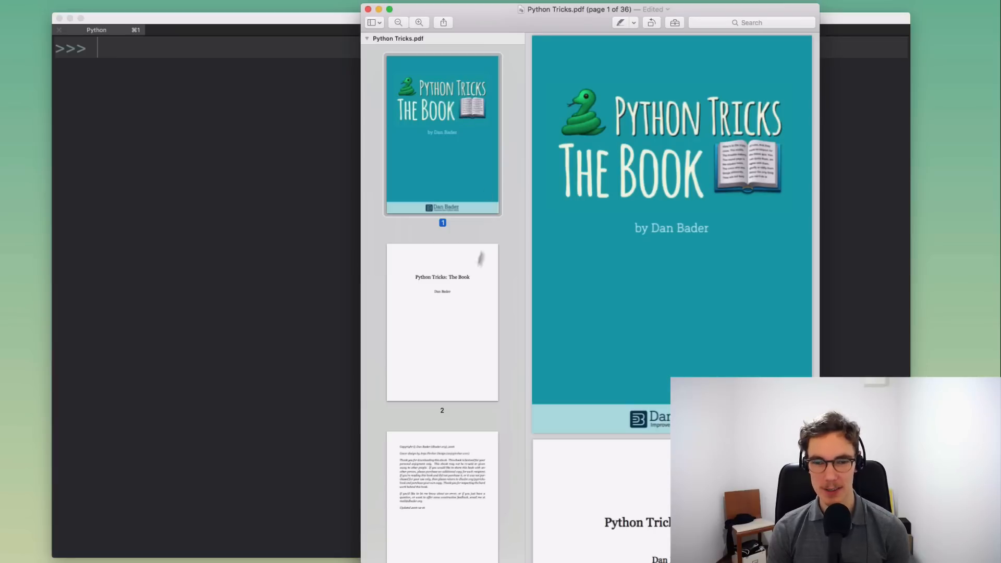
- Scroll the Python Tricks PDF before leaving it for the empty Python prompt
scroll("down", 3)
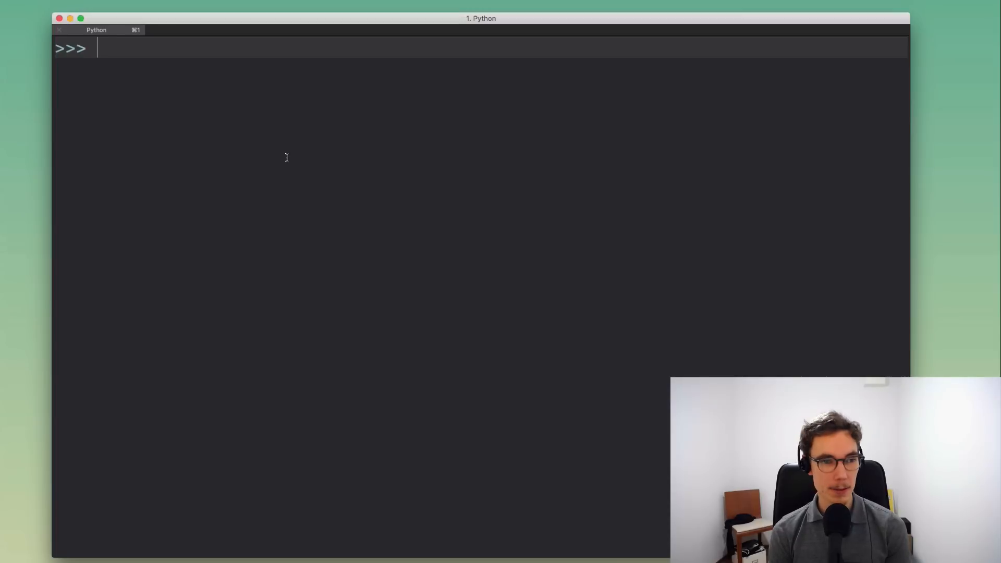
- Enter the literal {True: 'yes', 1: 'no', 1.0: 'maybe'} at the >>> prompt
type("{True")
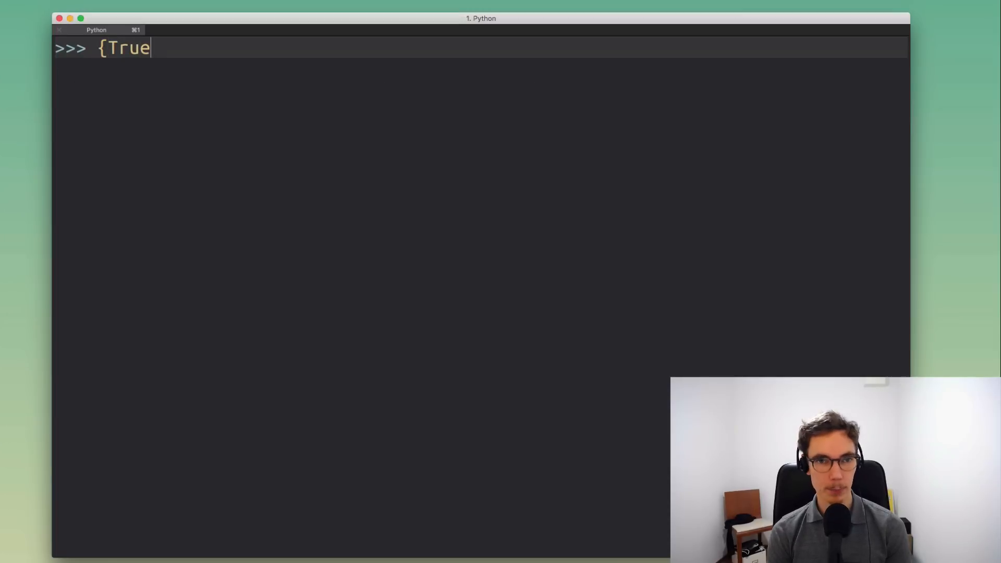
type(": 'ye")
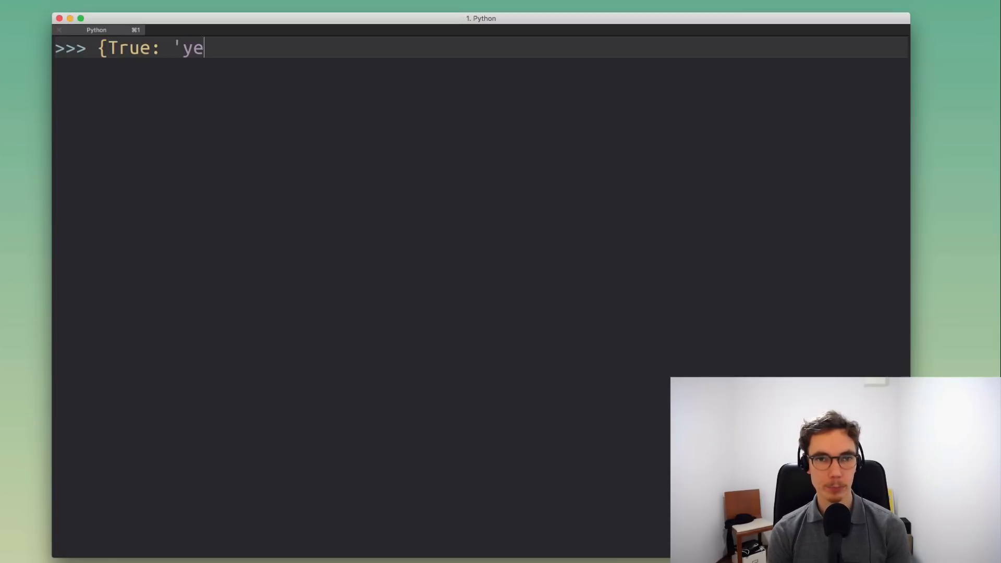
type("s',")
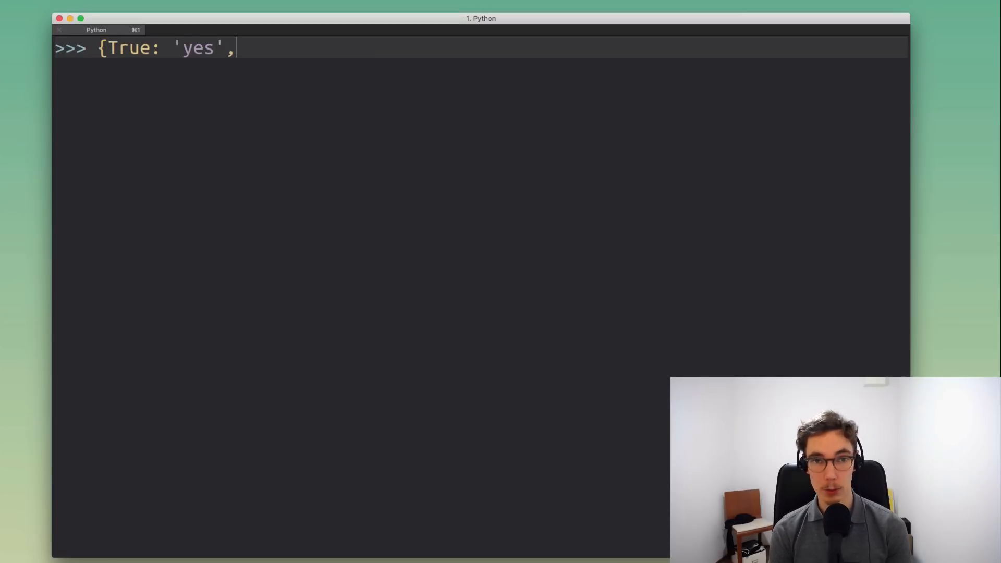
type("1:")
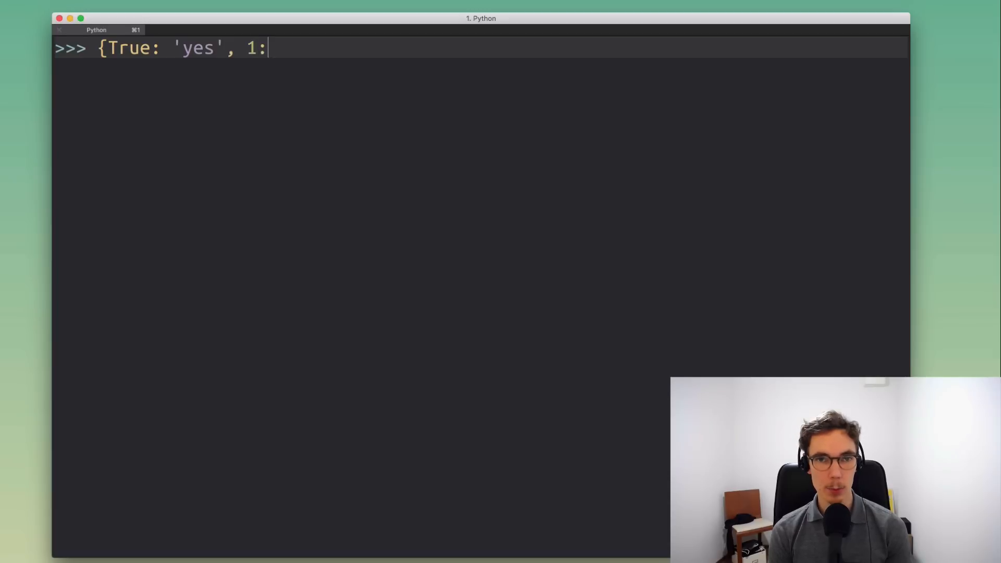
type("'no'")
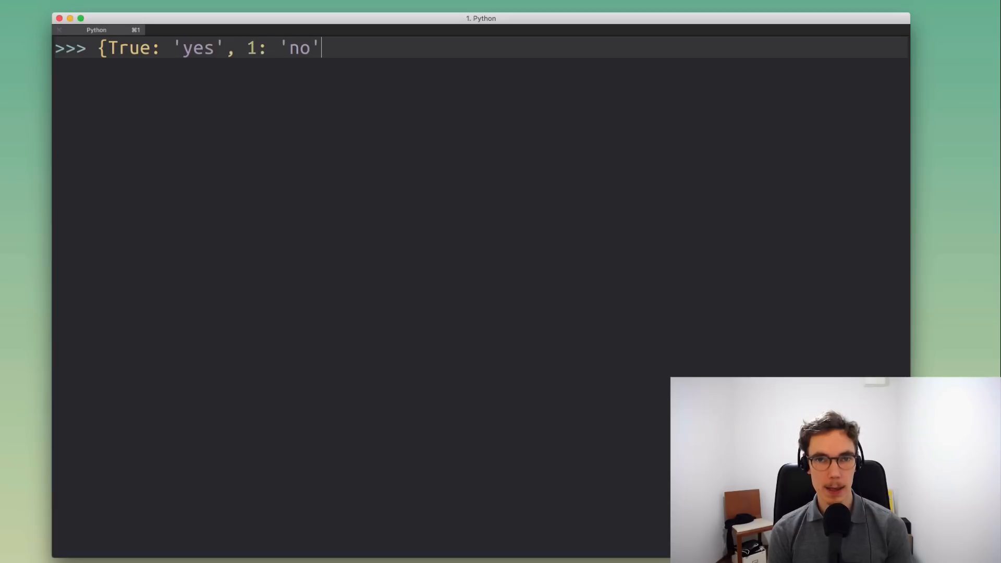
type(", 1")
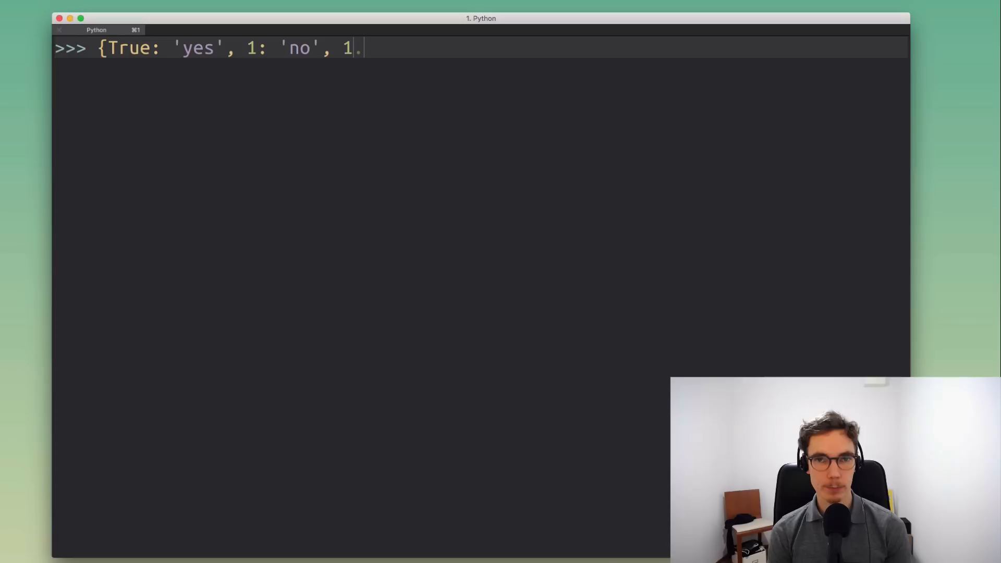
type(".0:")
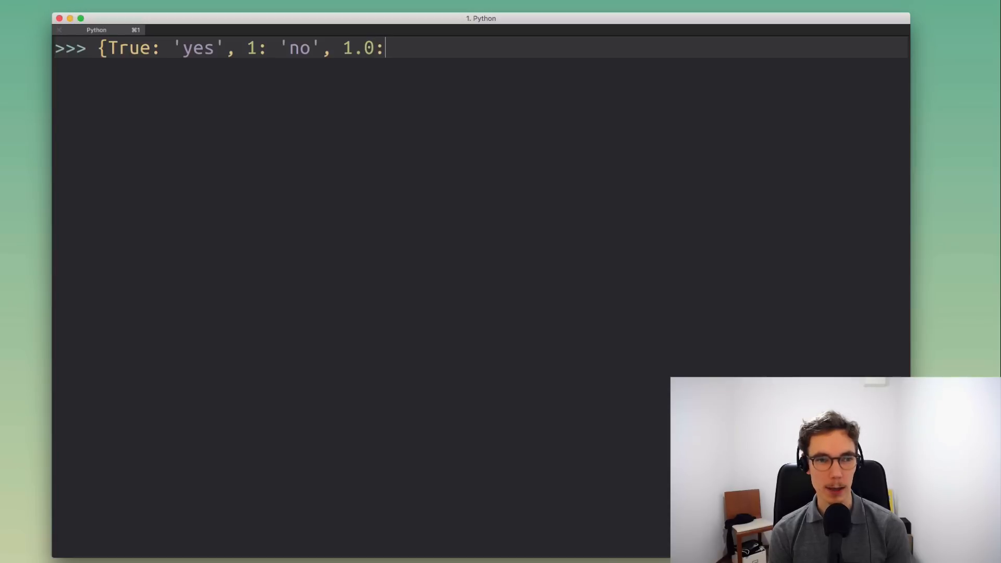
type("'maybe")
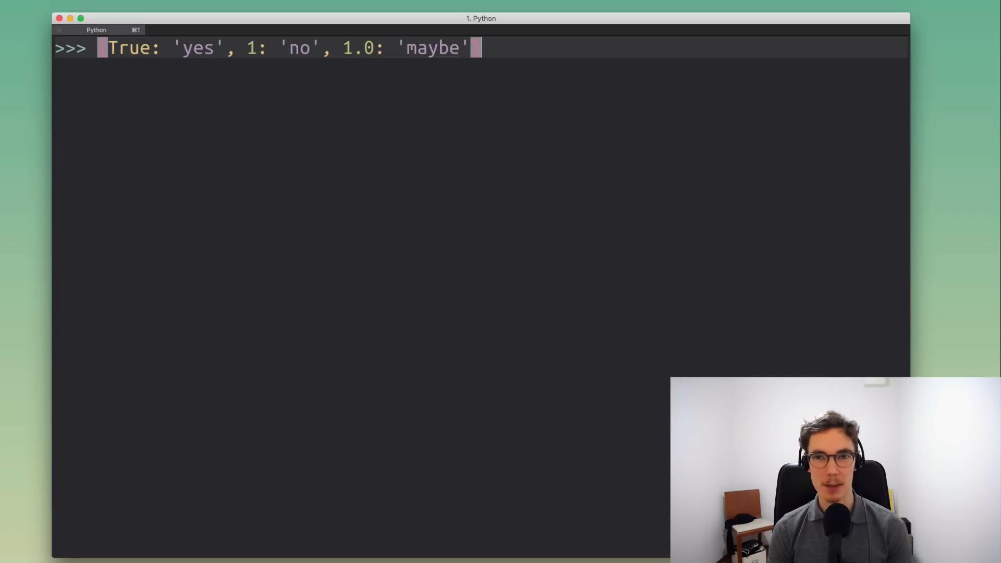
type("{")
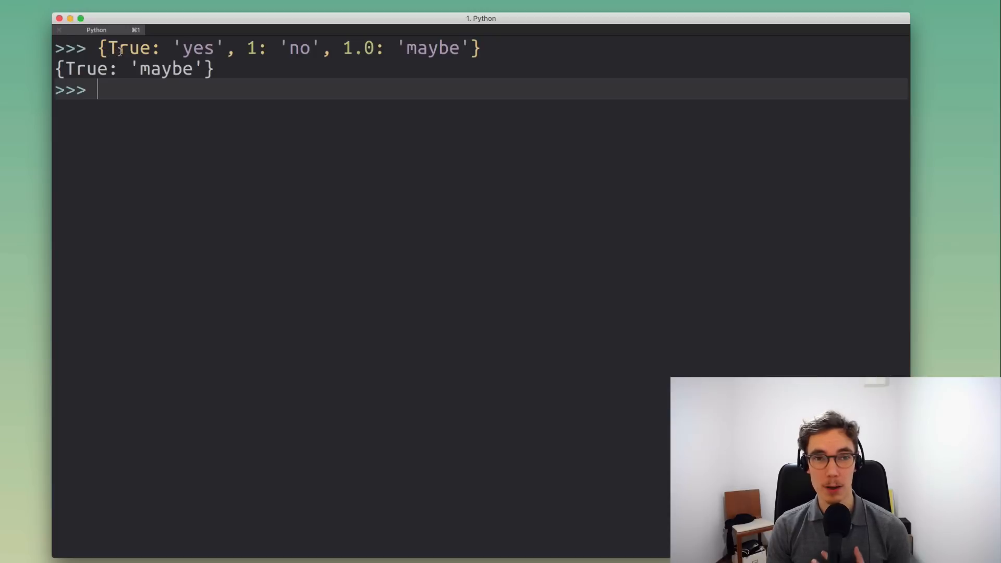
- Evaluate the dict literal, giving {True: 'maybe'}, and leave a fresh blank prompt
double_click(129, 48)
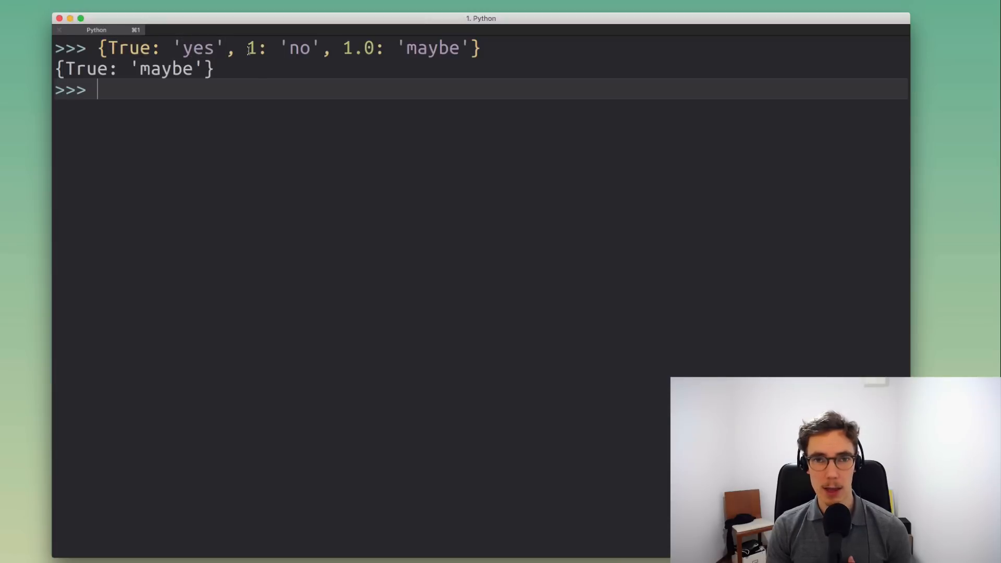
double_click(253, 48)
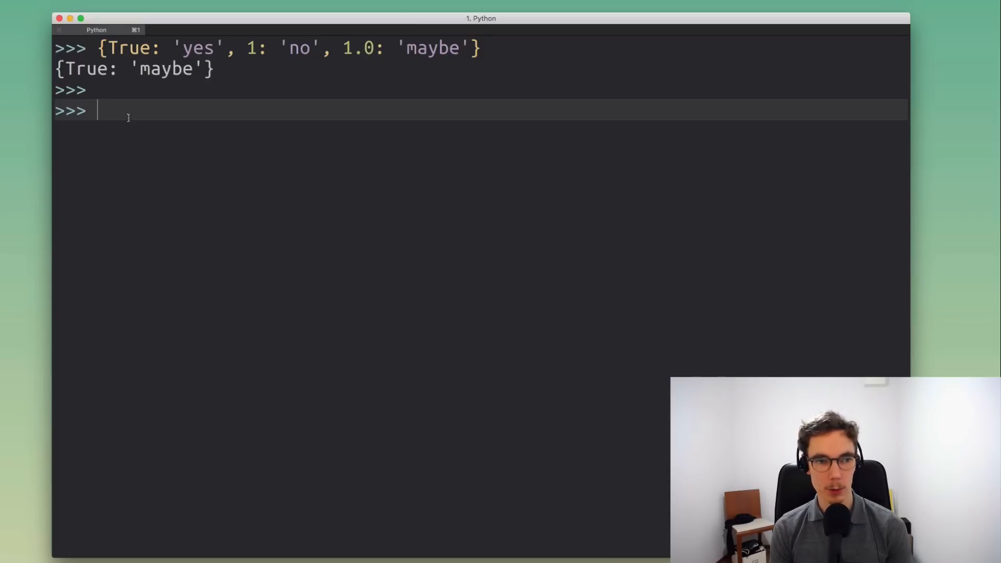
- Create xs = dict() and start assigning xs[True] = 'yes', replacing the placeholder word value
type("xs")
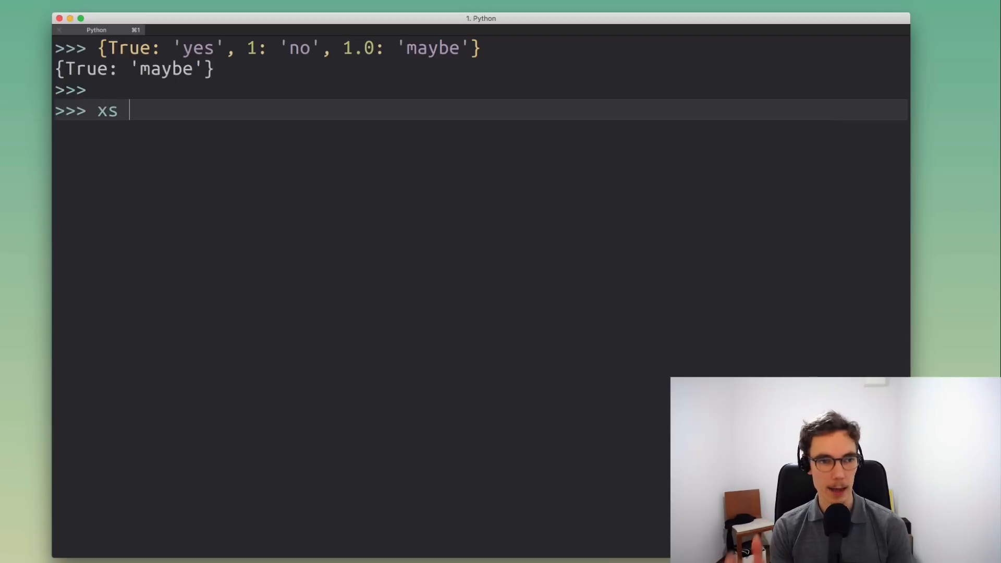
type("= duc")
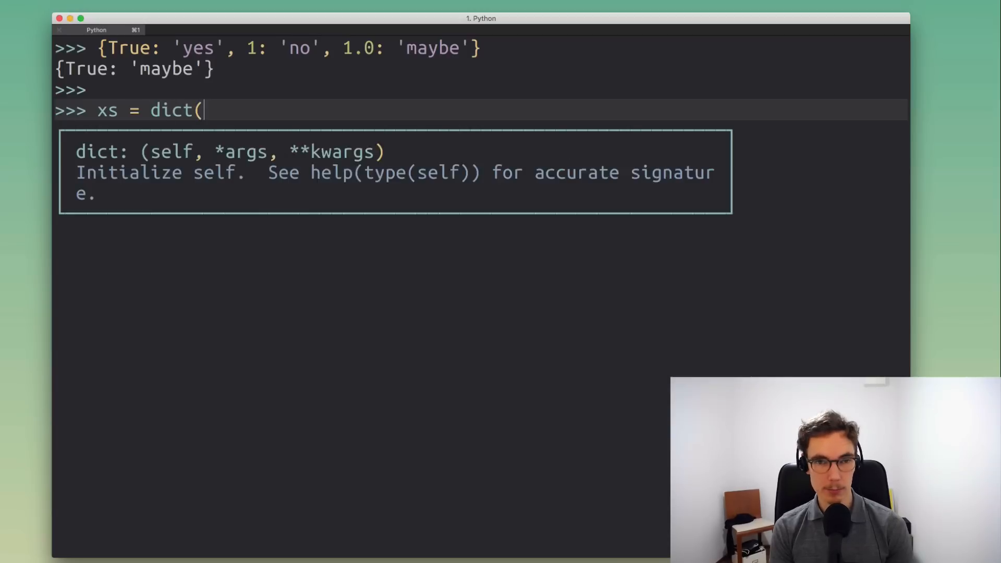
type(")")
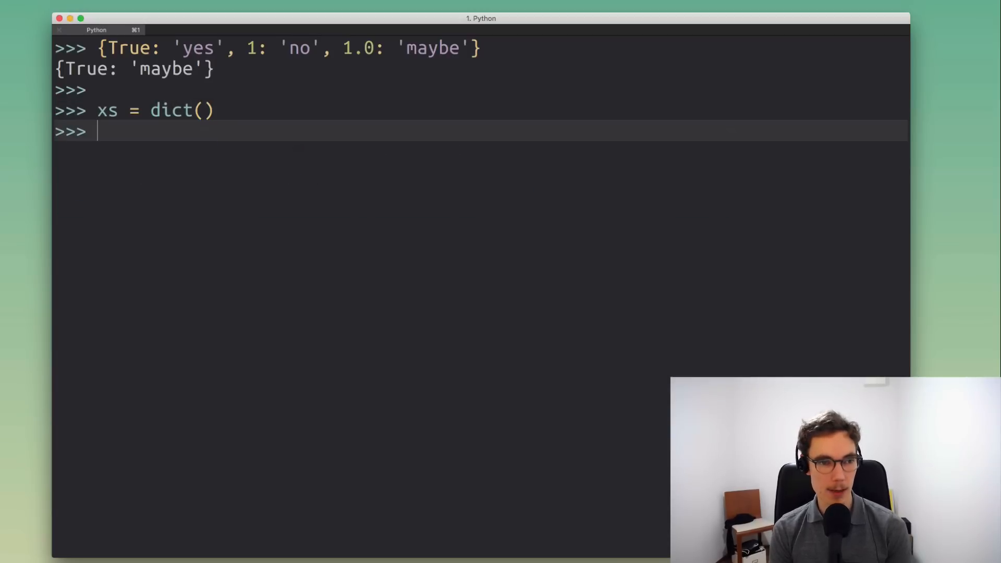
type("xs[")
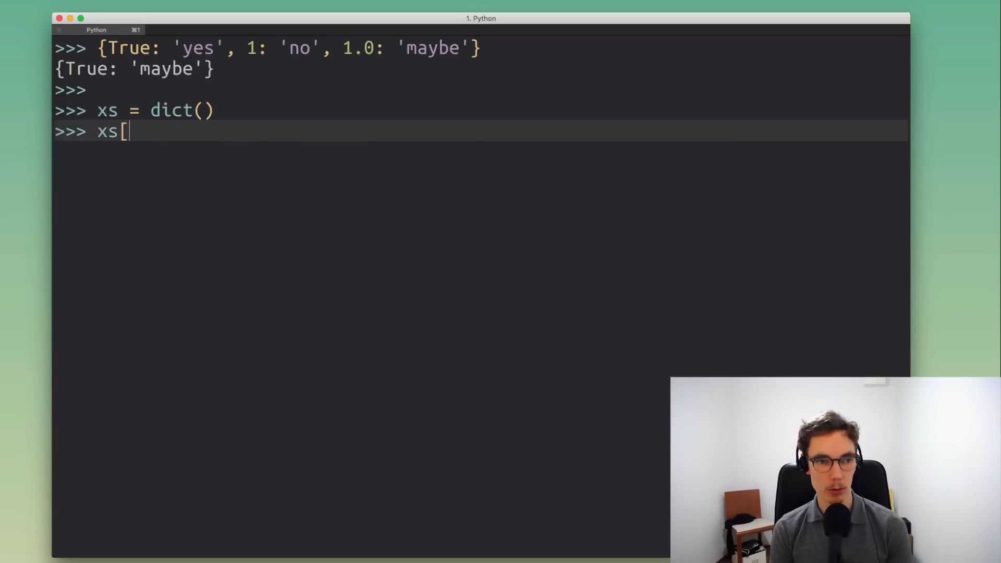
type("True")
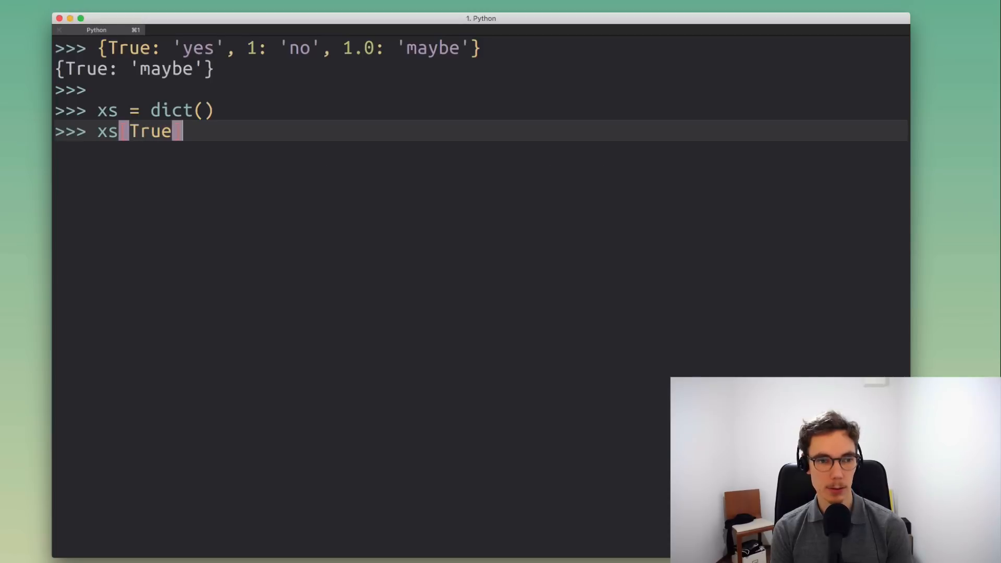
type("[True] = '")
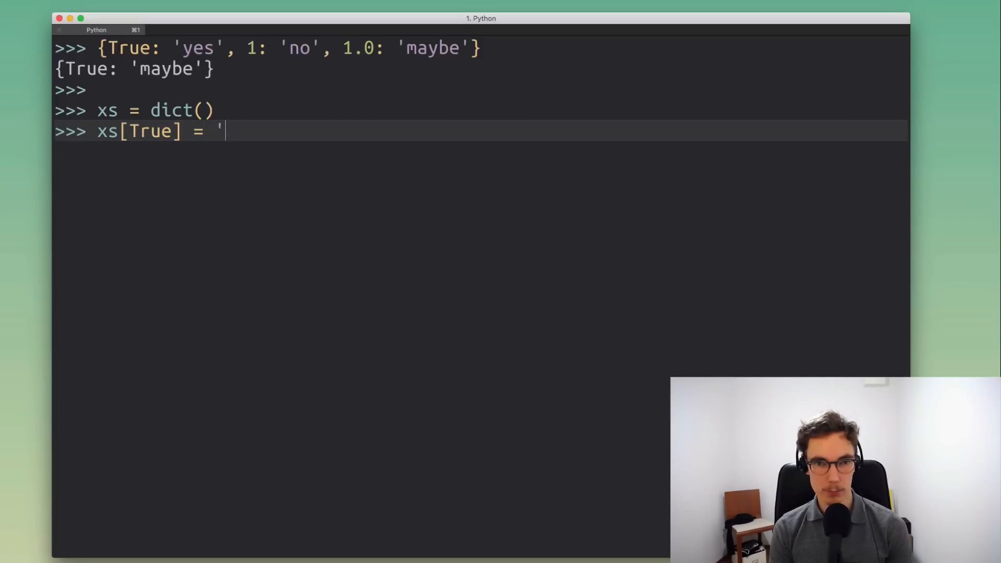
type("value")
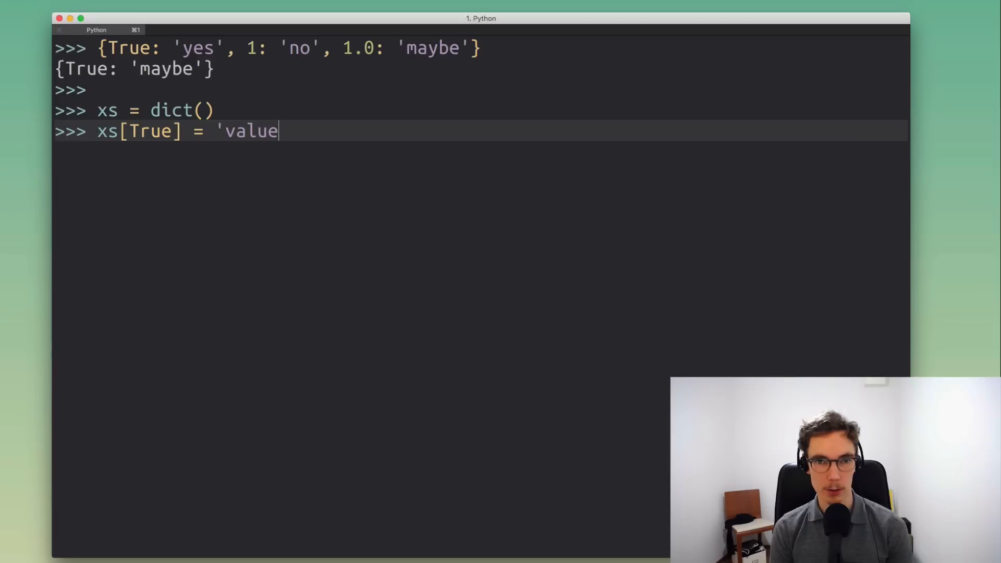
key("backspace")
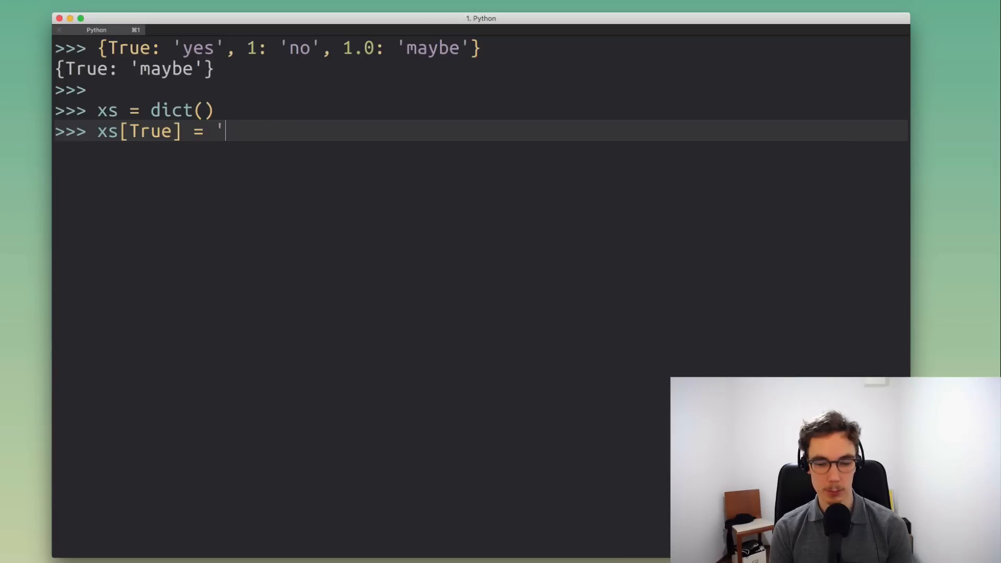
type("yes")
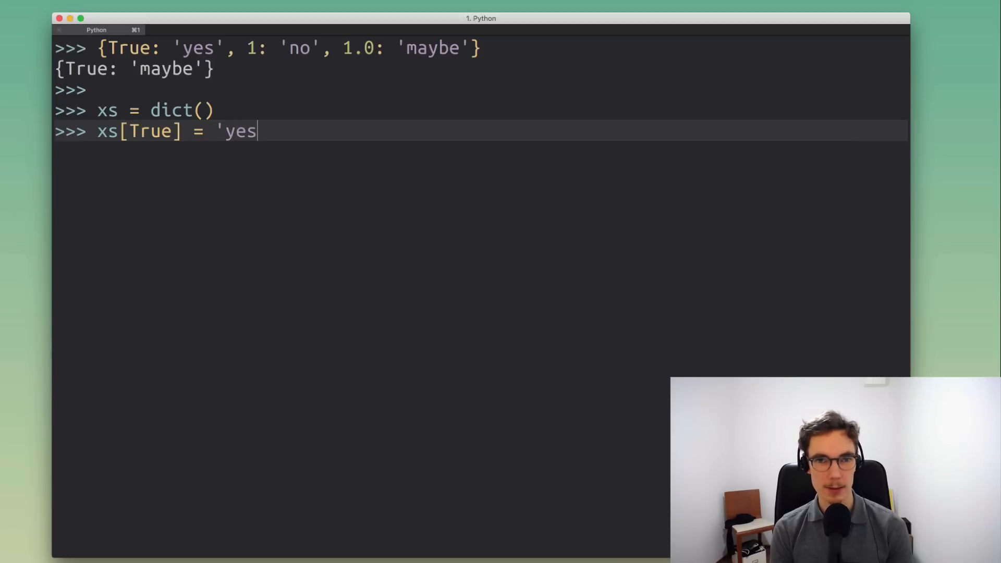
type("'")
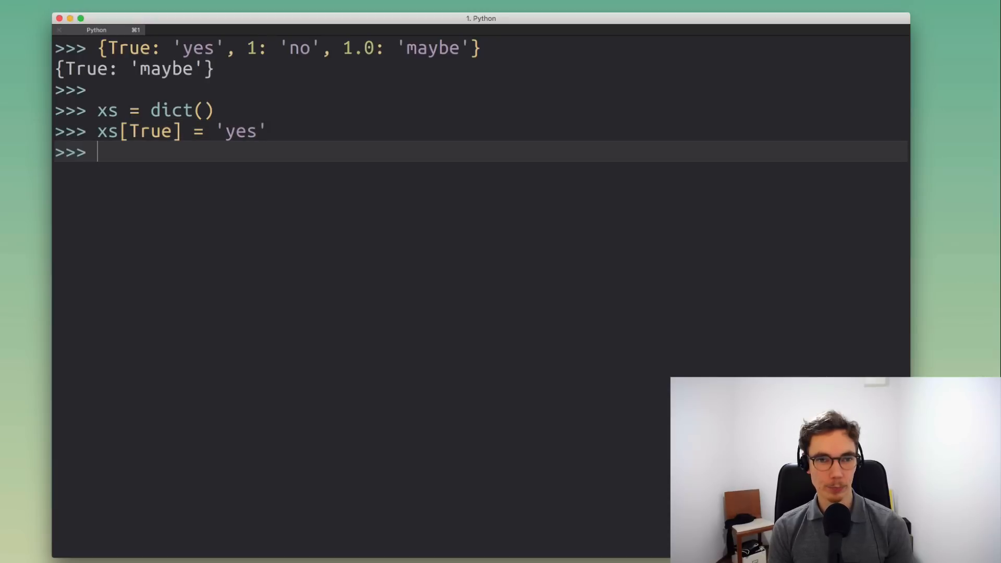
- Run xs[True] = 'yes' and assign xs[1.0] = 'maybe' so xs ends as {True: 'maybe'}
type("xs[True] = 'yes'")
type("xs[1] = 'n")
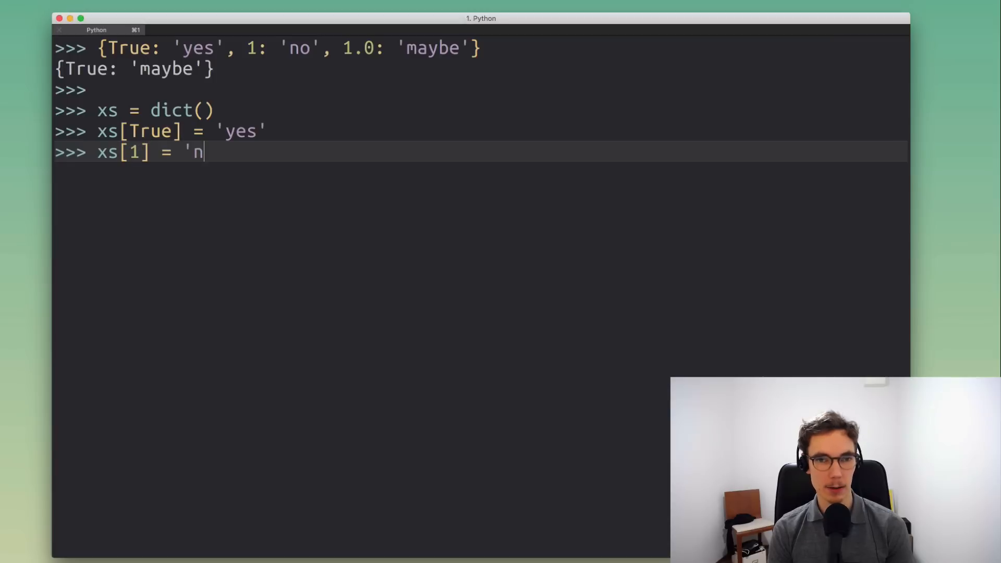
key("enter")
type("xs[1.0")
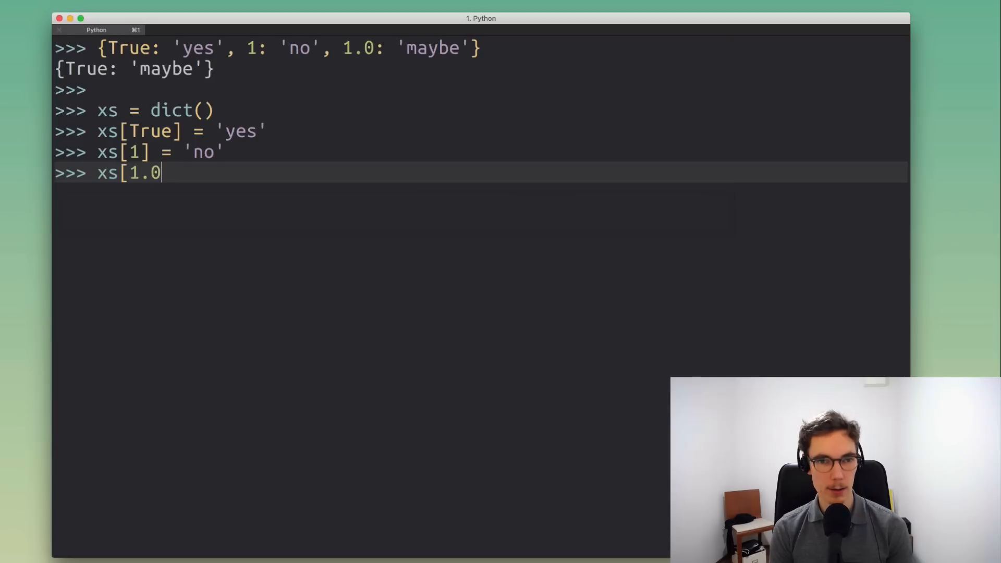
type("] = 'maybe")
type("xs")
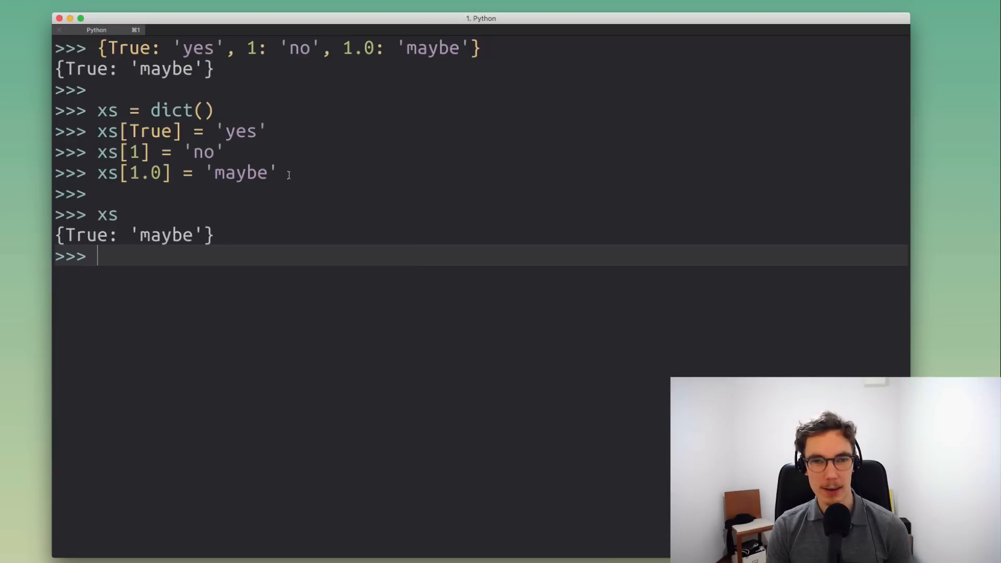
left_click_drag(96, 131, 278, 172)
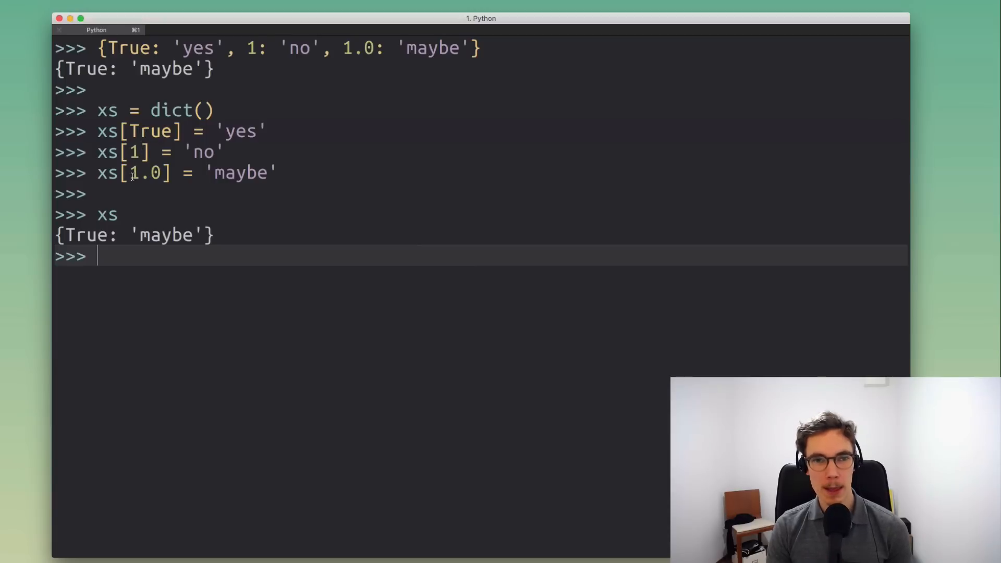
double_click(145, 173)
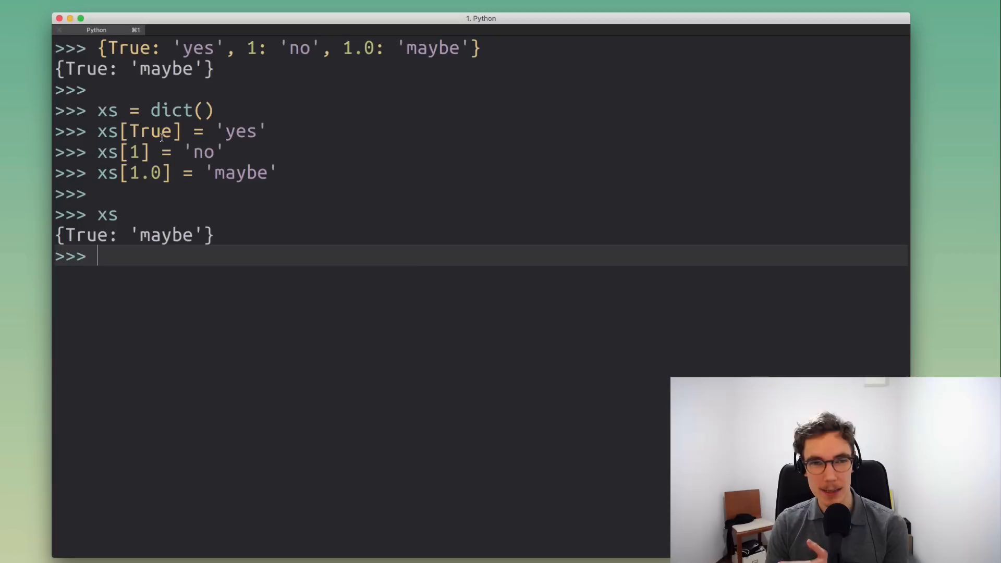
double_click(151, 130)
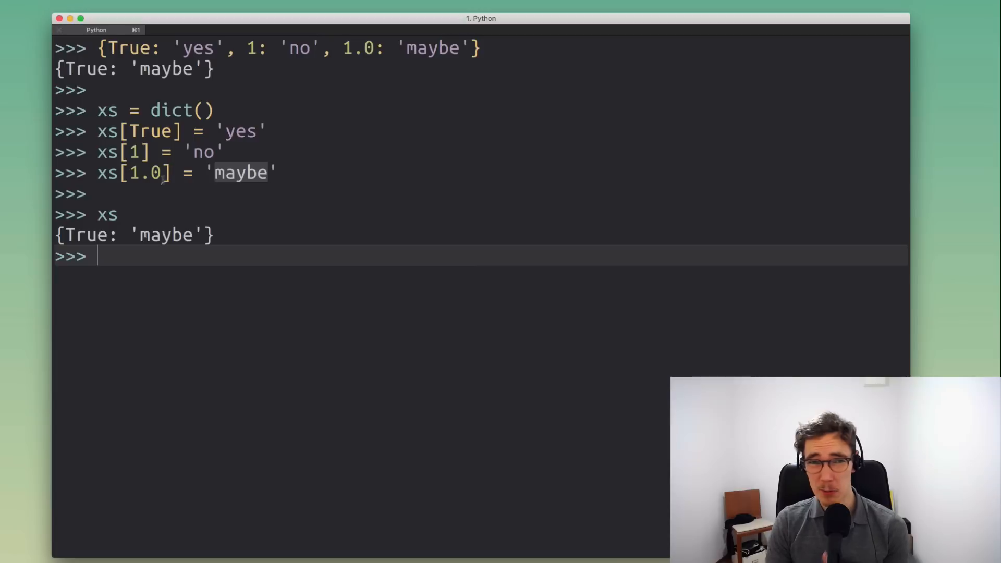
left_click_drag(99, 131, 277, 173)
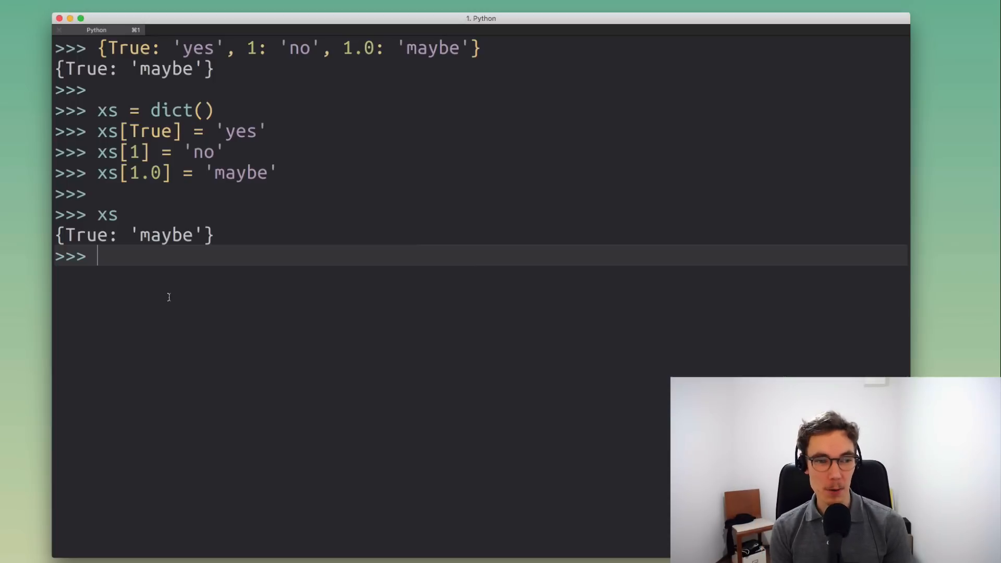
- Evaluate the chained comparison True == 1 == 1.0, which returns True
type("True")
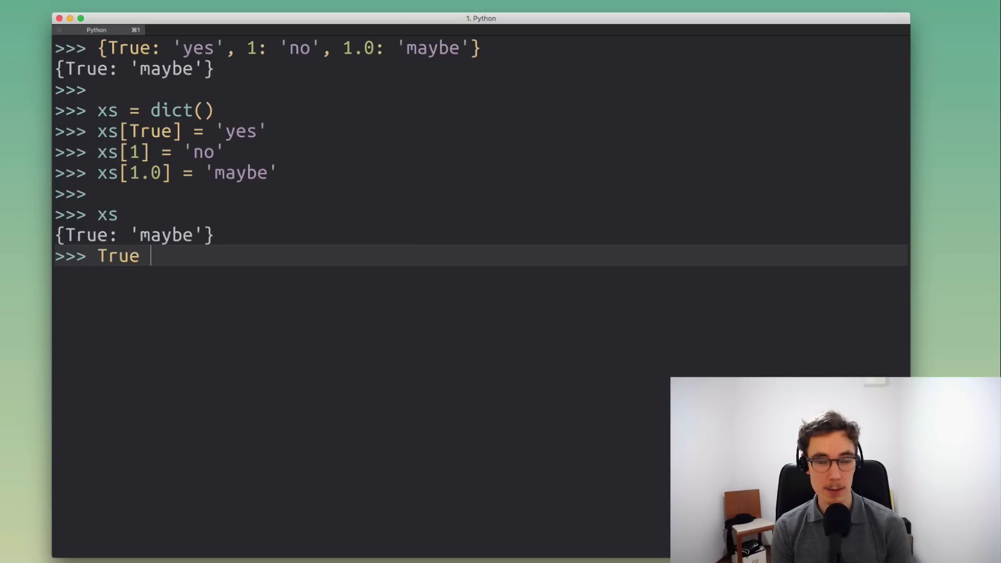
type("== 1 == 1.")
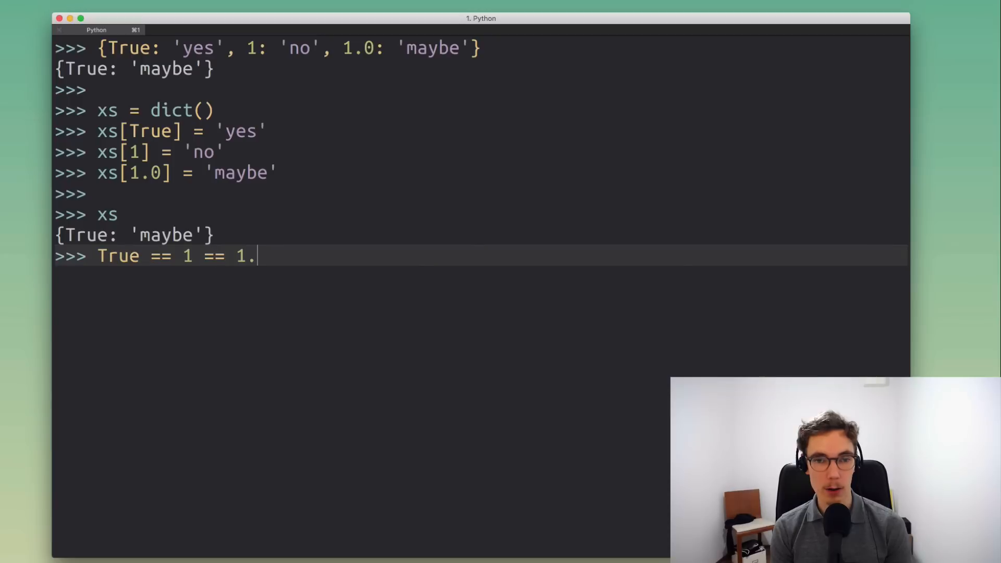
key("enter")
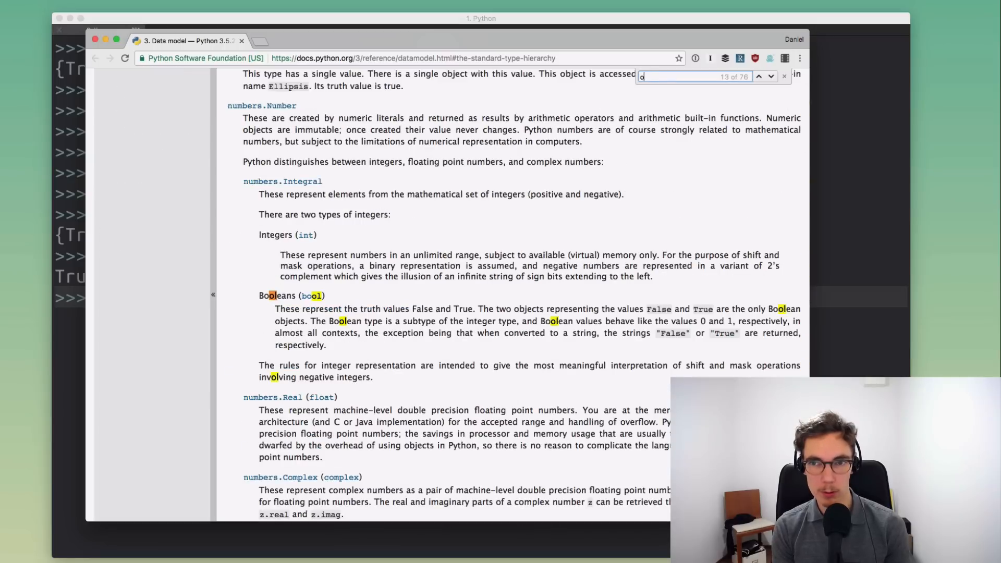
- Search the Data model page for 'bool' to reach the Booleans entry
type("bool")
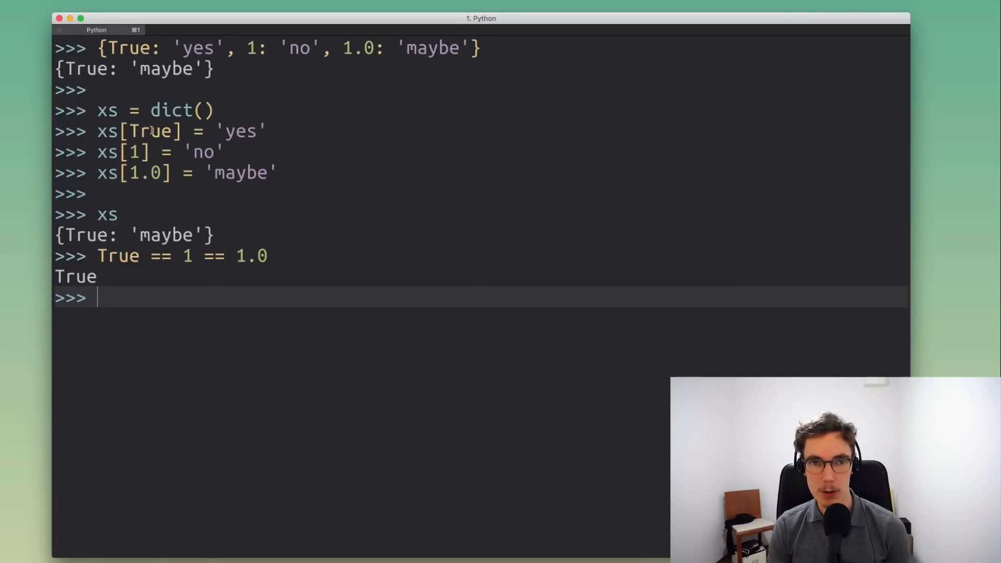
mouse_move(184, 285)
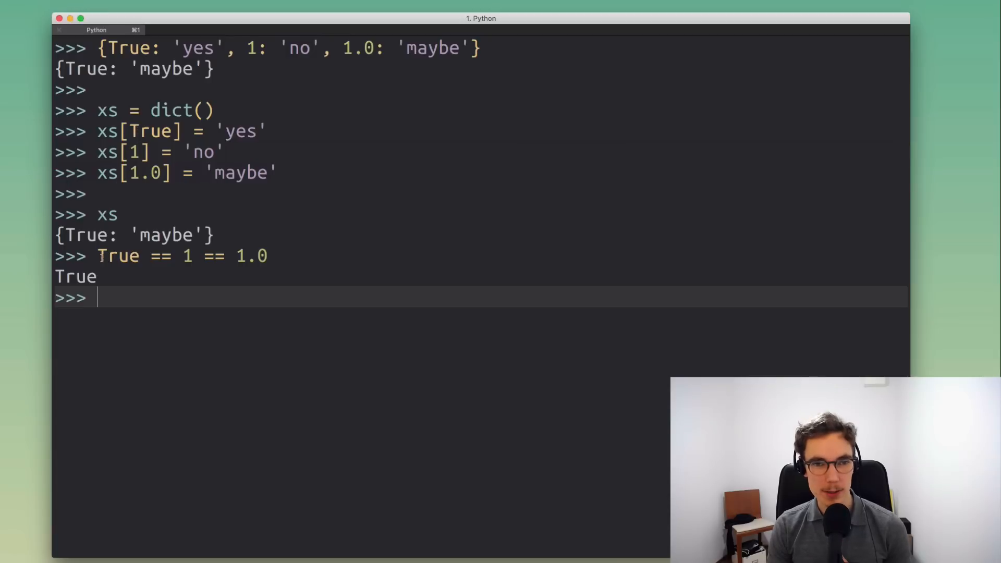
- Return to the bpython session and re-enter xs[True] = 'yes' at the prompt
double_click(119, 255)
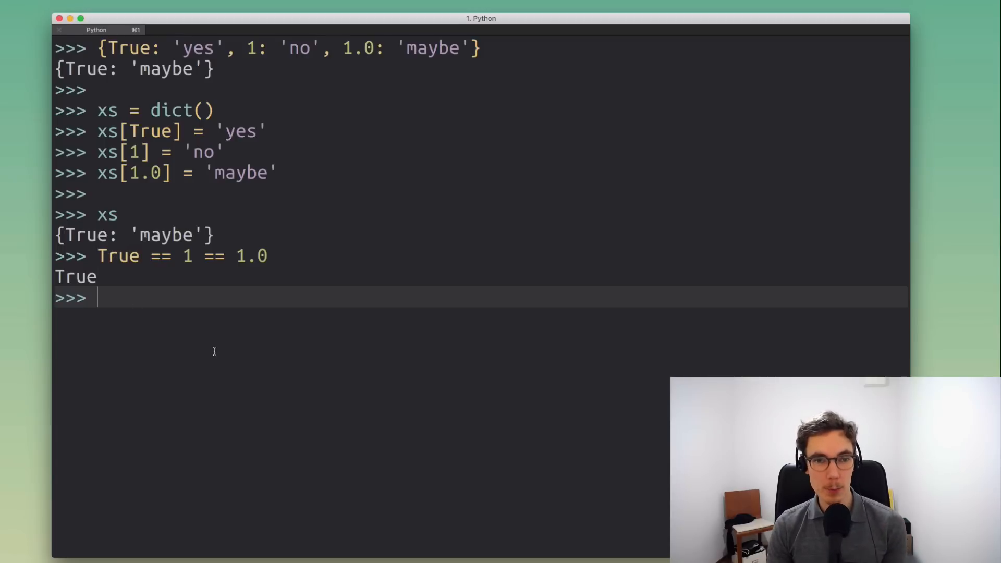
type("xs[True] = 'yes'")
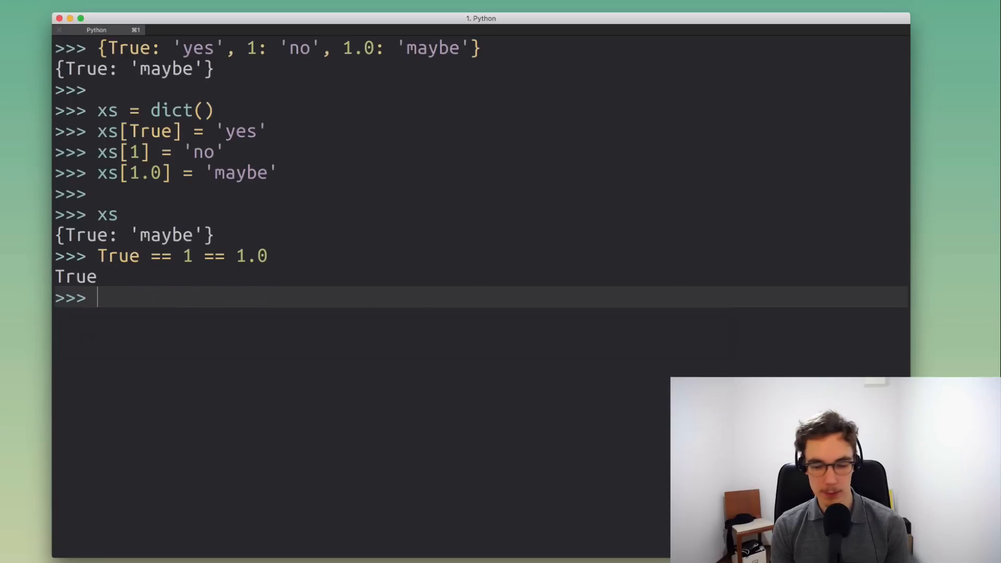
- Create ys = dict(), assign ys[True] = 'yes' and print ys
type("ys[")
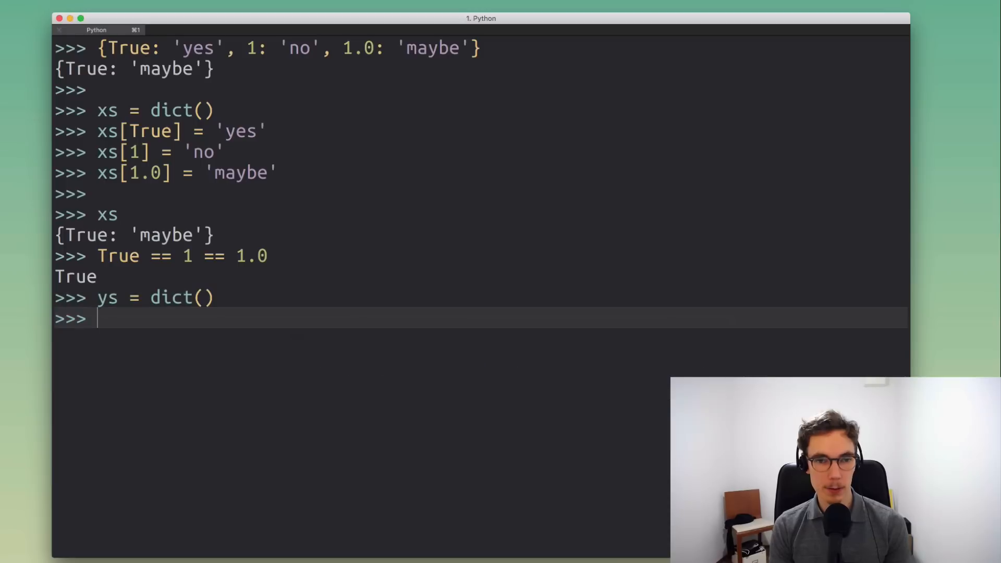
type("ys = dict()")
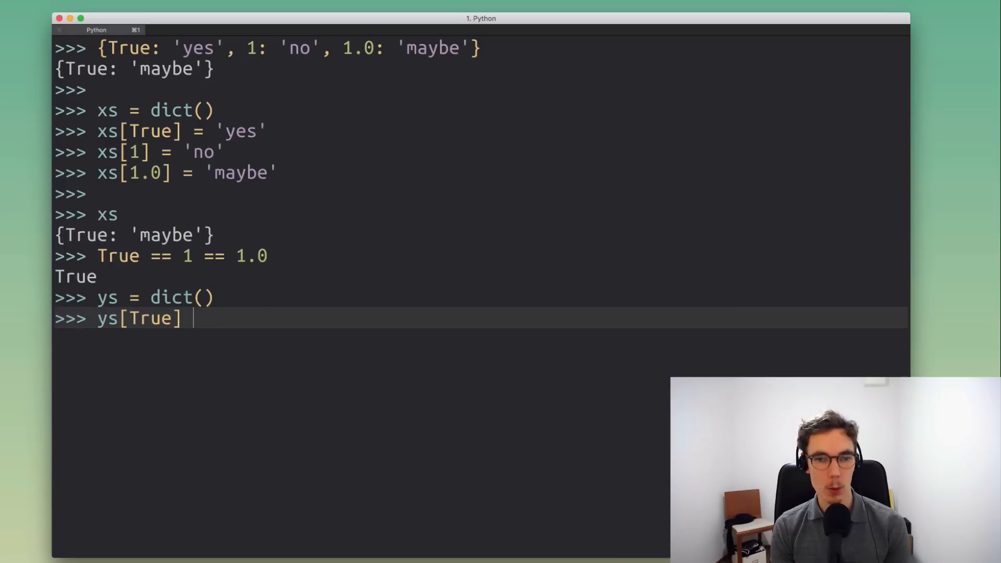
type("= 'yes'")
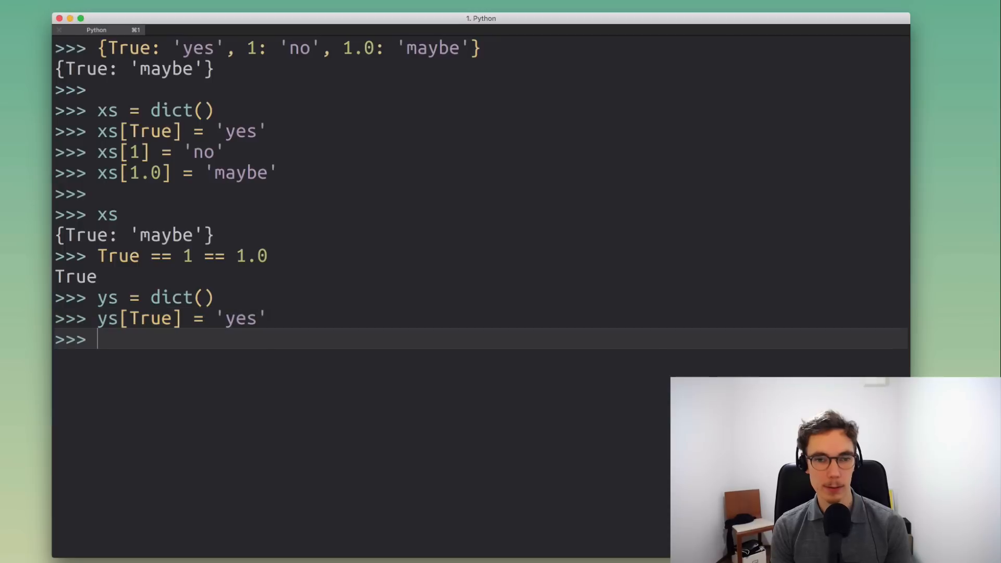
type("ys")
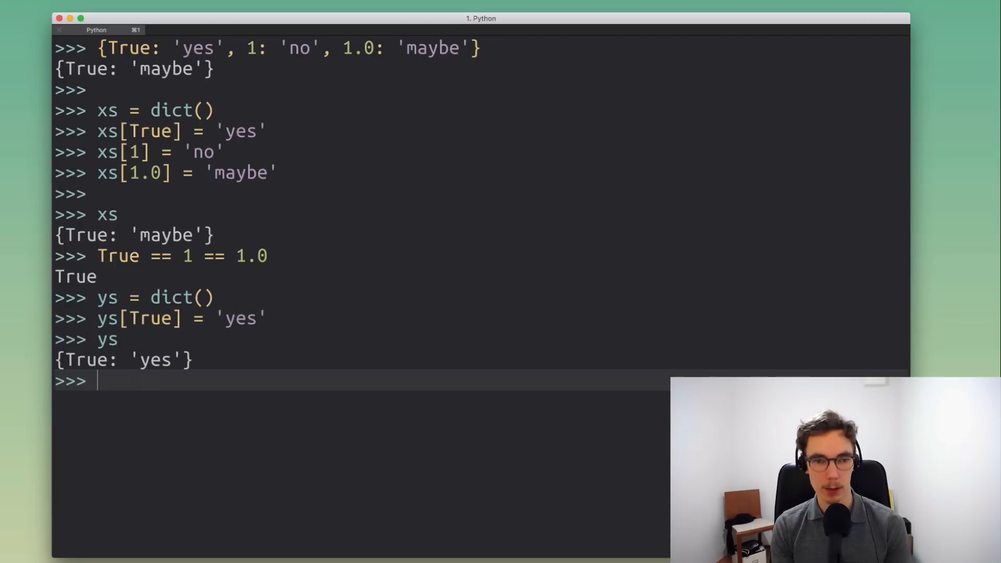
type("ys[True] = 'yes'")
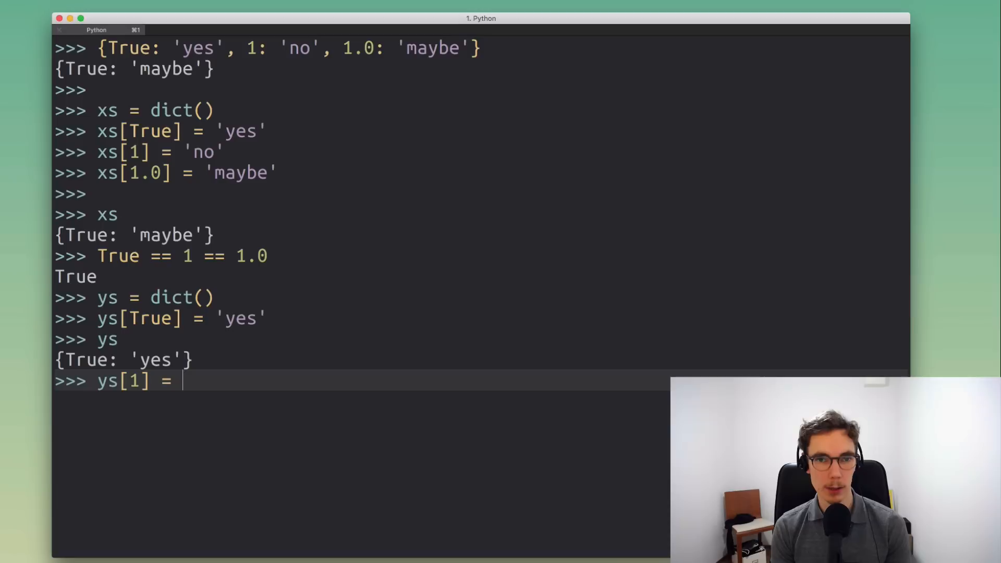
- Assign ys[1] = 'no' and ys[1.0] = 'maybe', printing ys until it ends as {True: 'maybe'}
type("'no'")
type("ys")
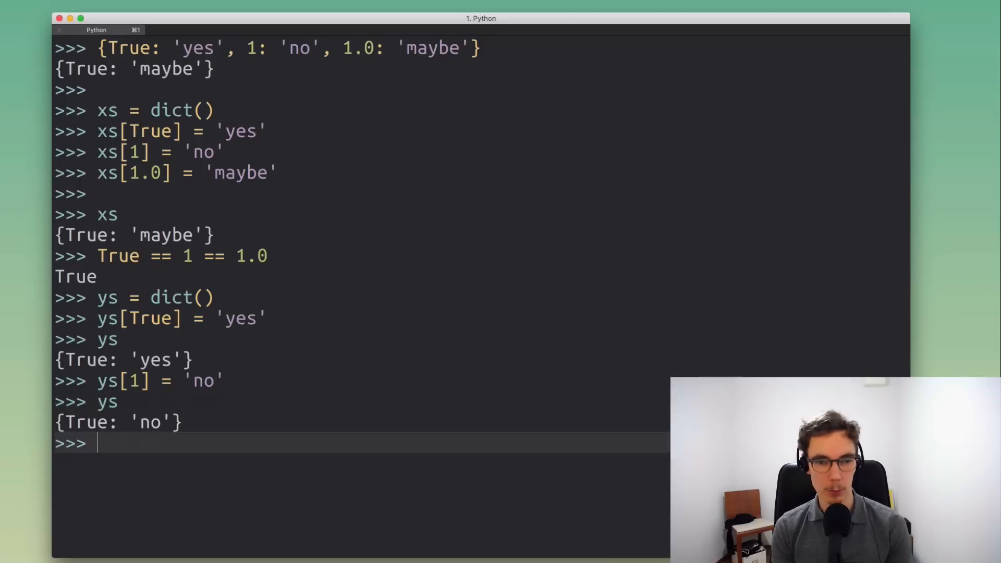
mouse_move(74, 417)
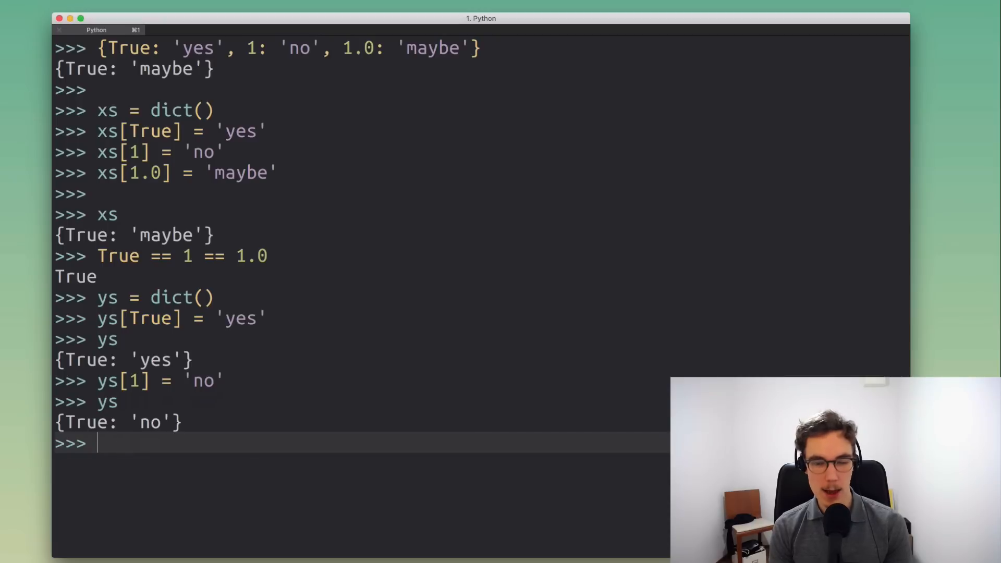
type("ys[1.0")
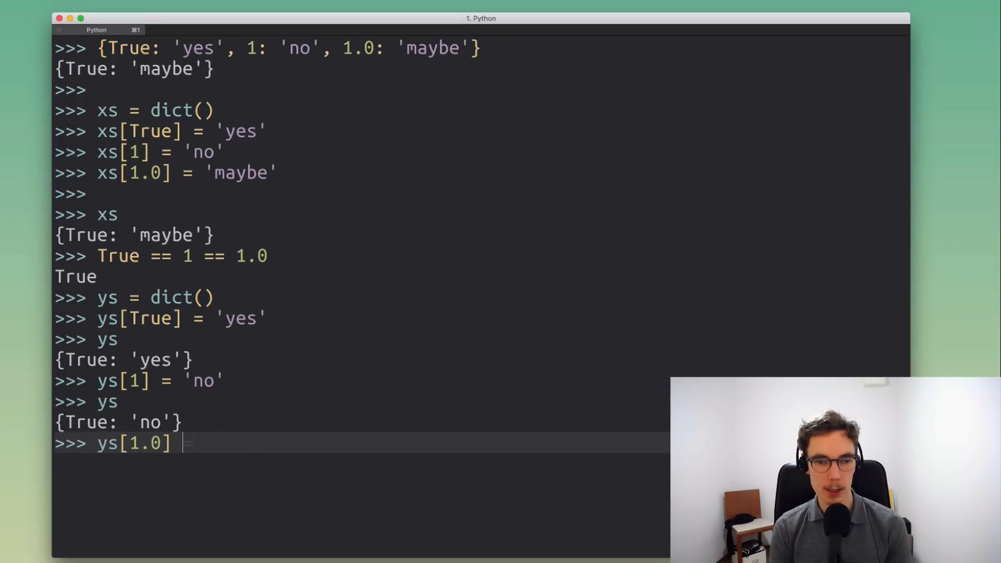
type("= 'maybe")
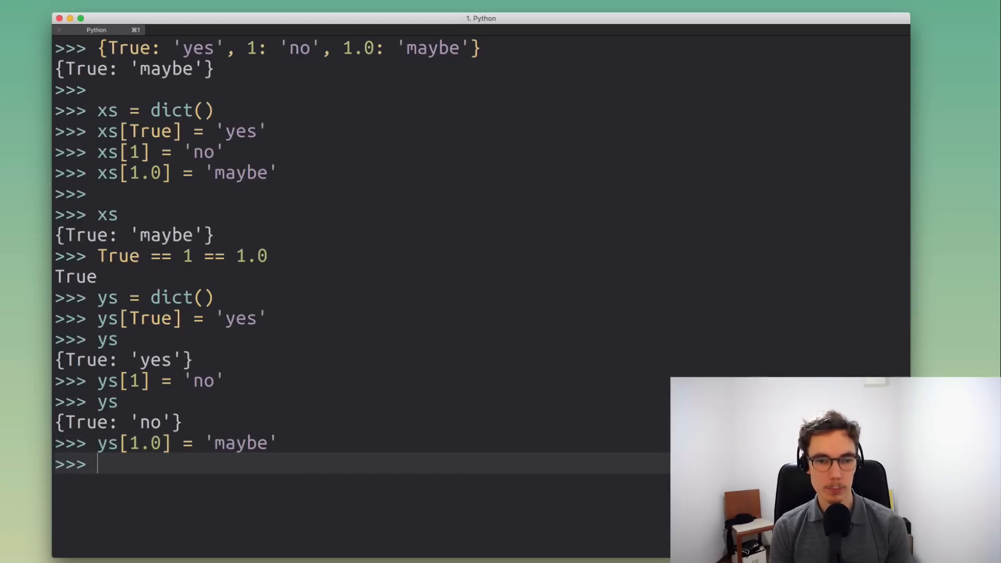
type("ys")
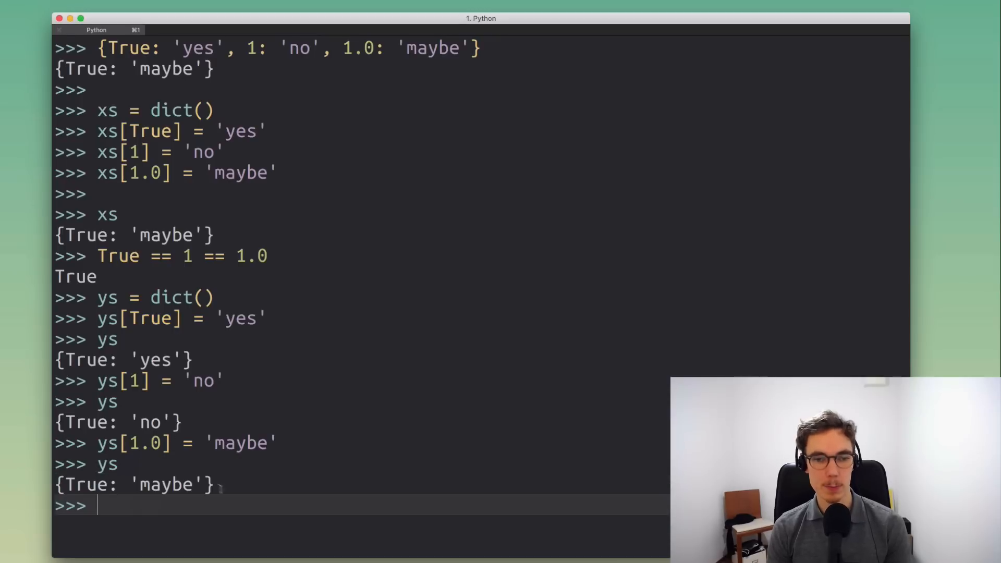
double_click(134, 483)
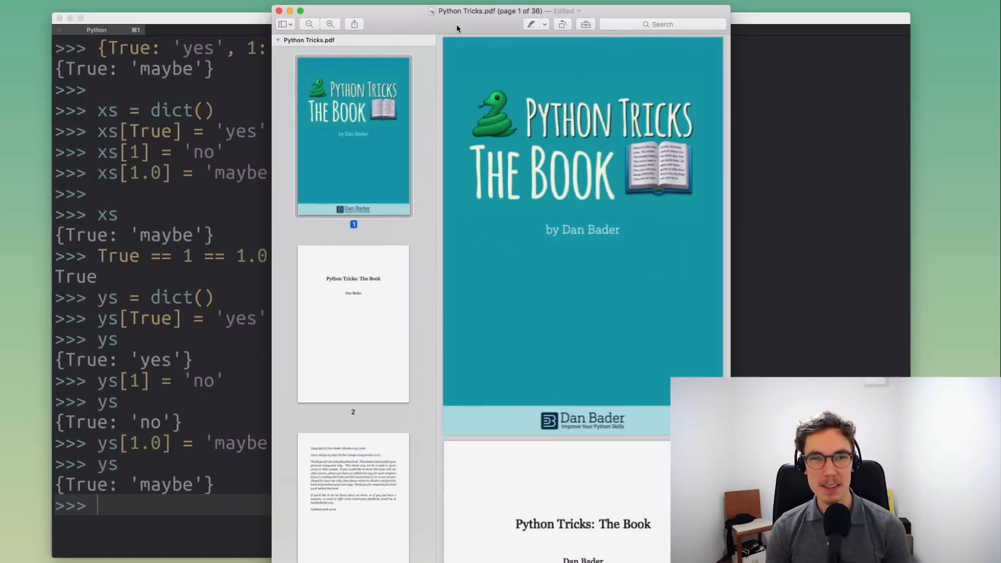
- Scroll the Python Tricks PDF in Preview to its cover page
scroll("down", 3)
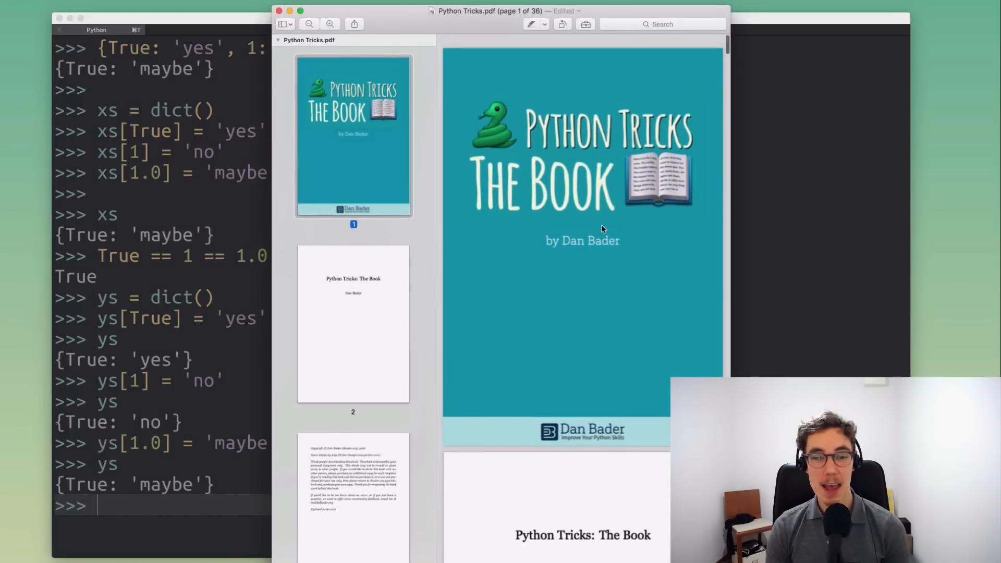